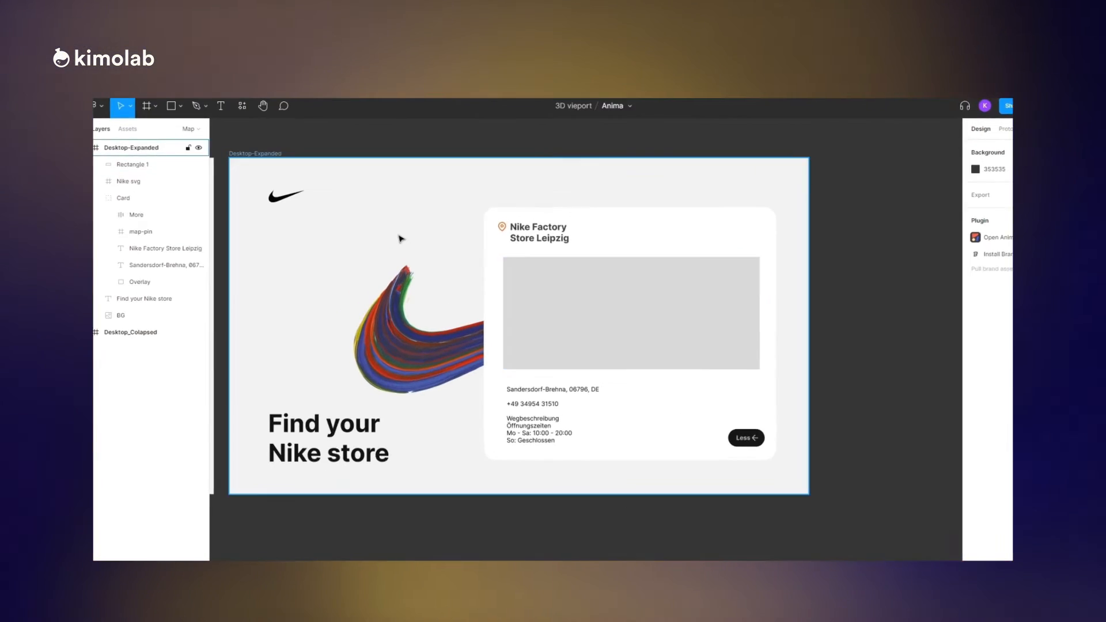
# Step: Run the 'Anima - Export Figma to HTML, React & Vue code' plugin and choose Embed code for the placeholder
pyautogui.click(242, 106)
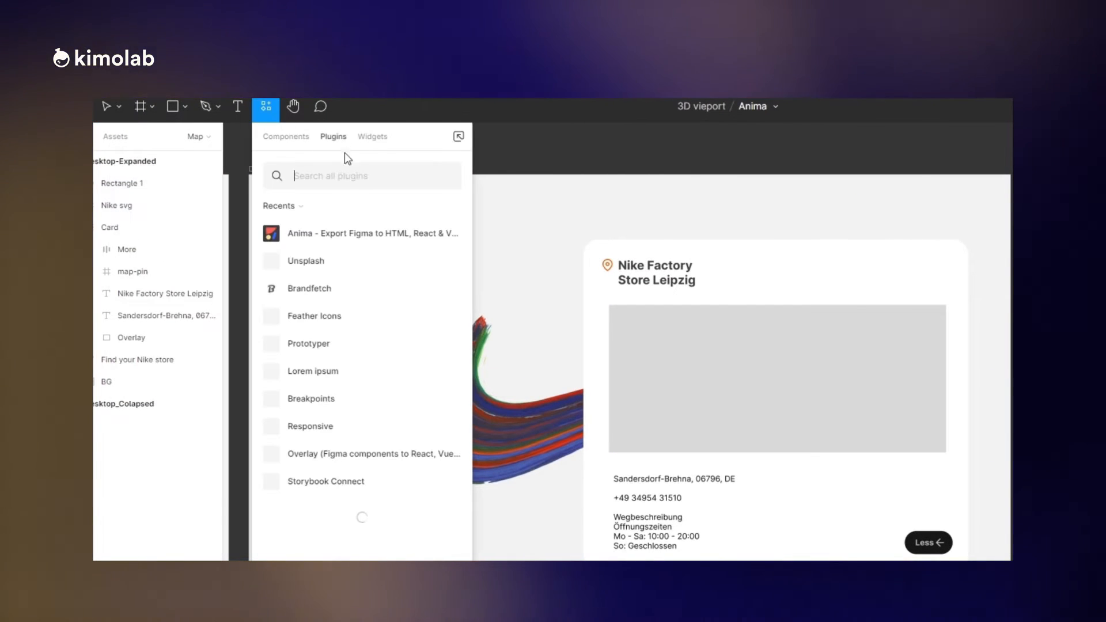
pyautogui.click(372, 233)
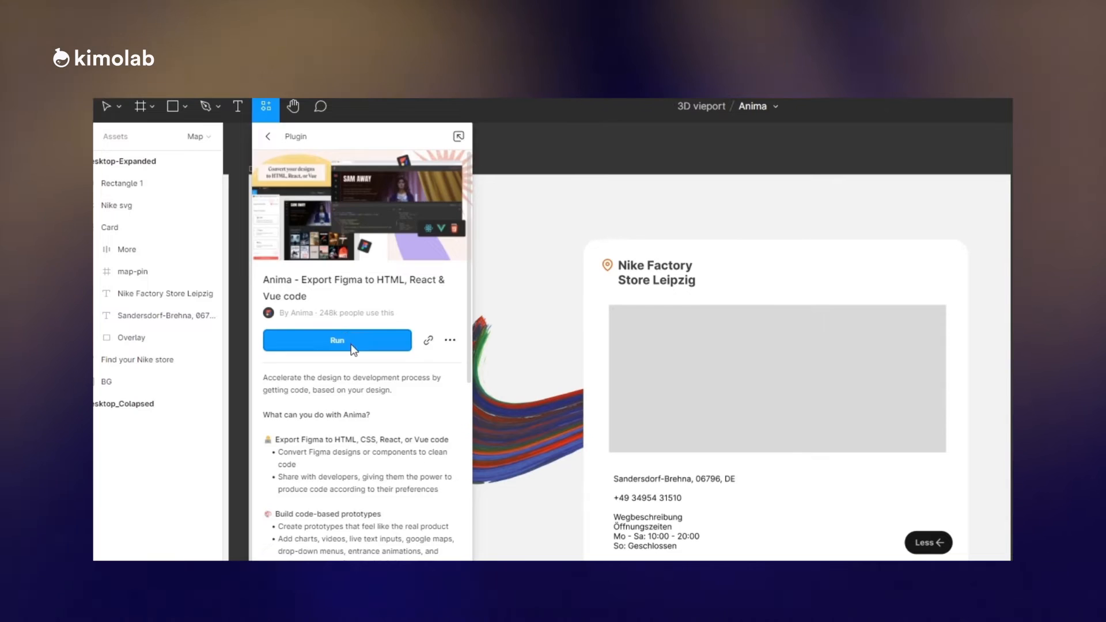
pyautogui.click(336, 339)
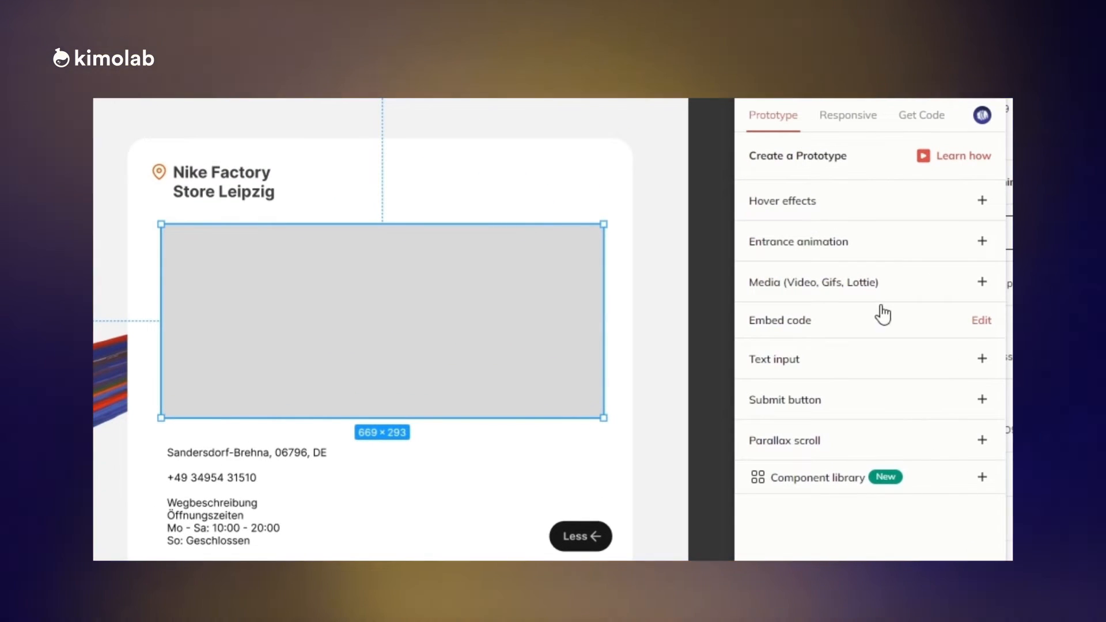
pyautogui.click(982, 320)
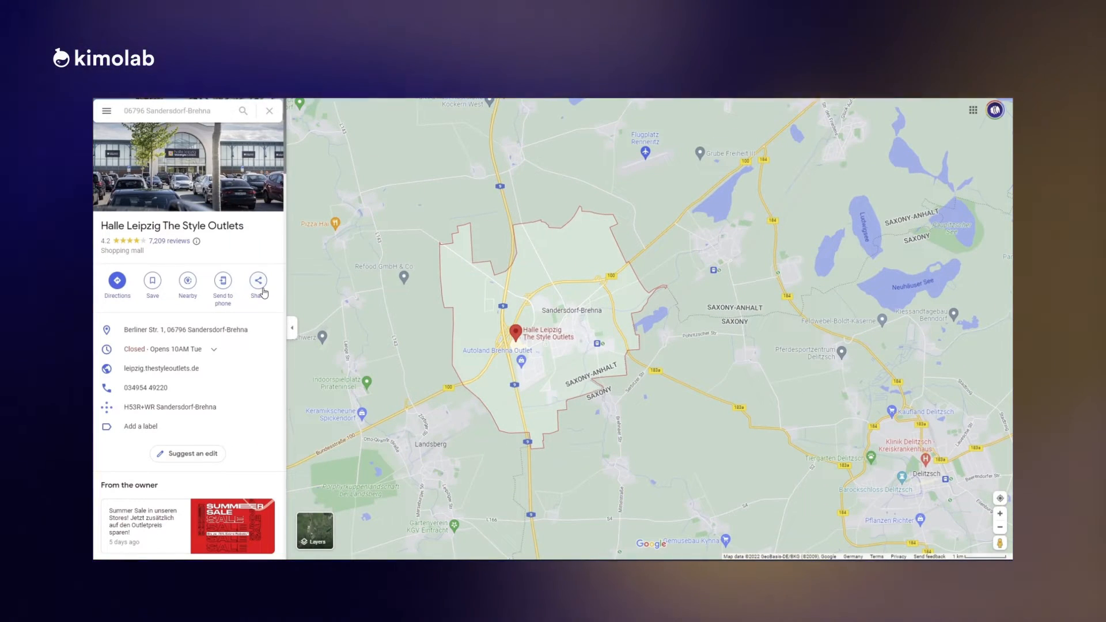
# Step: Get the Share options for Halle Leipzig The Style Outlets to copy its embed iframe
pyautogui.click(258, 280)
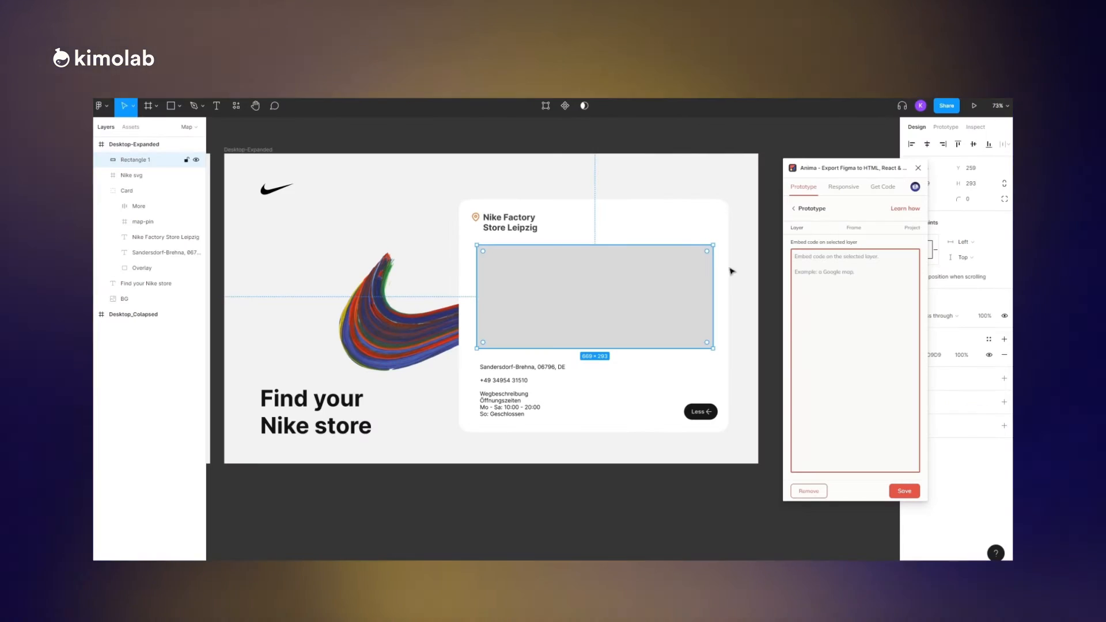
# Step: Paste the Google Maps iframe into Anima's embed field and set its size to 669 by 293
pyautogui.click(826, 268)
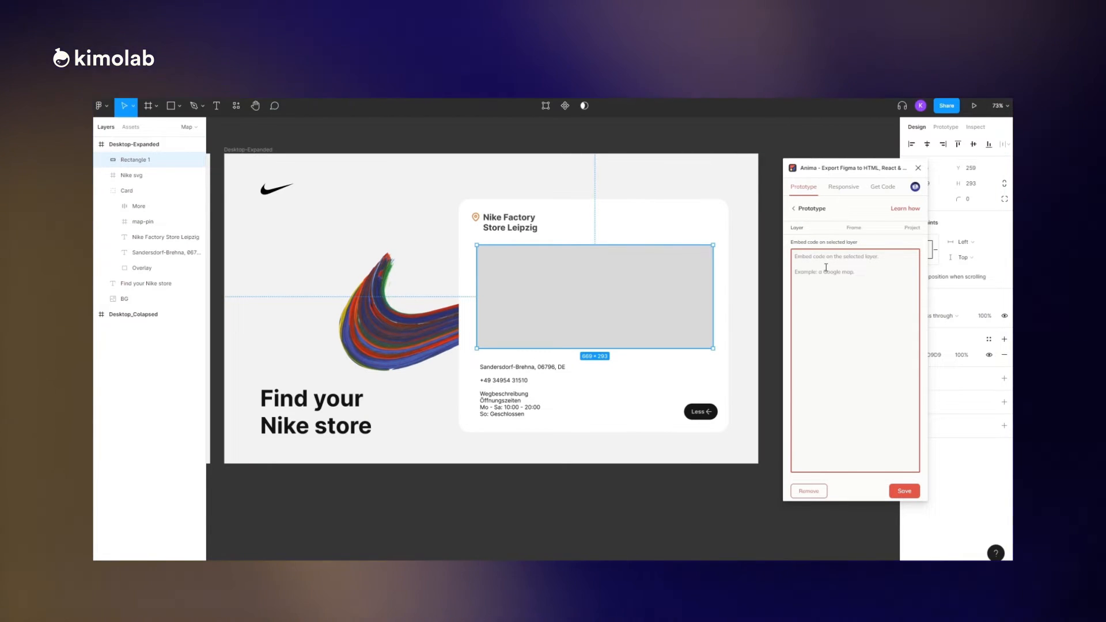
pyautogui.write('<iframe src="https://www.google.com/maps/embed?...></iframe>')
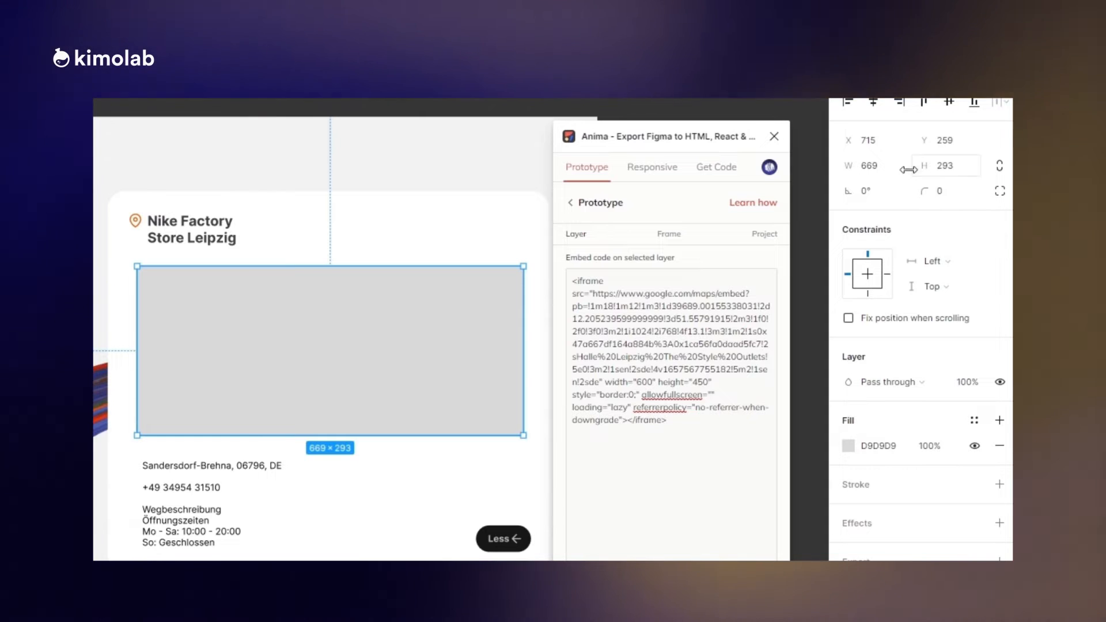
pyautogui.click(641, 383)
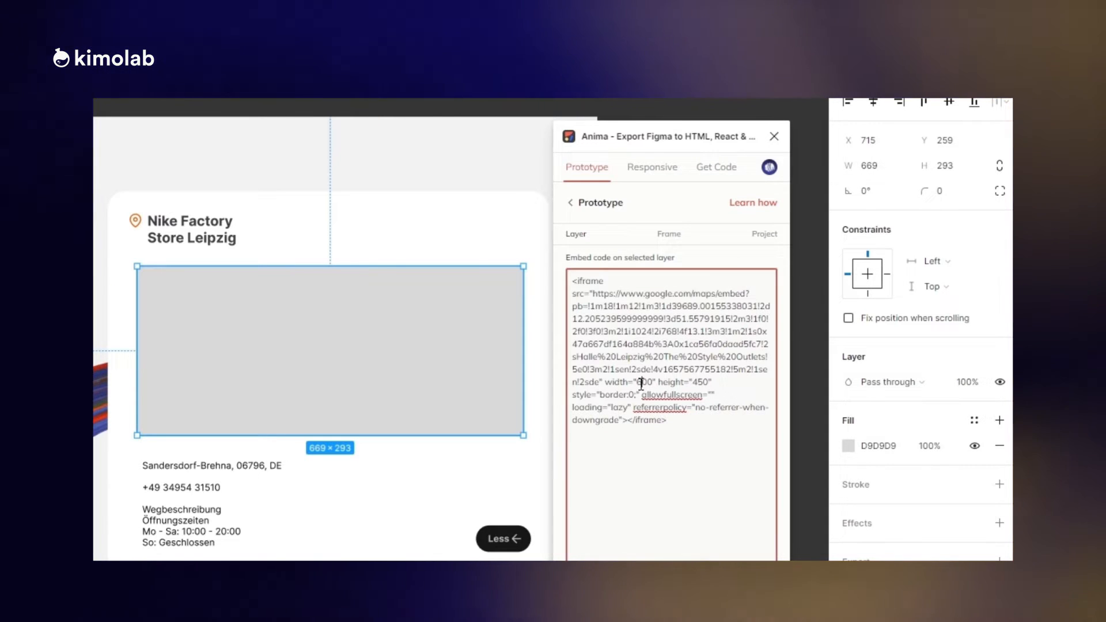
pyautogui.doubleClick(645, 382)
pyautogui.write('69')
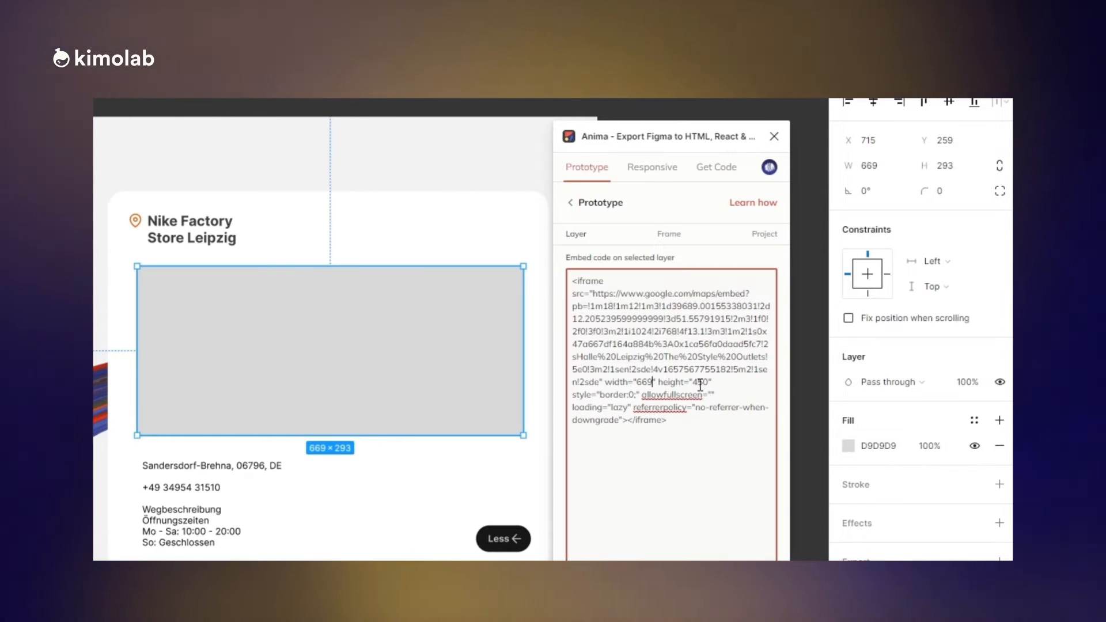
pyautogui.doubleClick(698, 382)
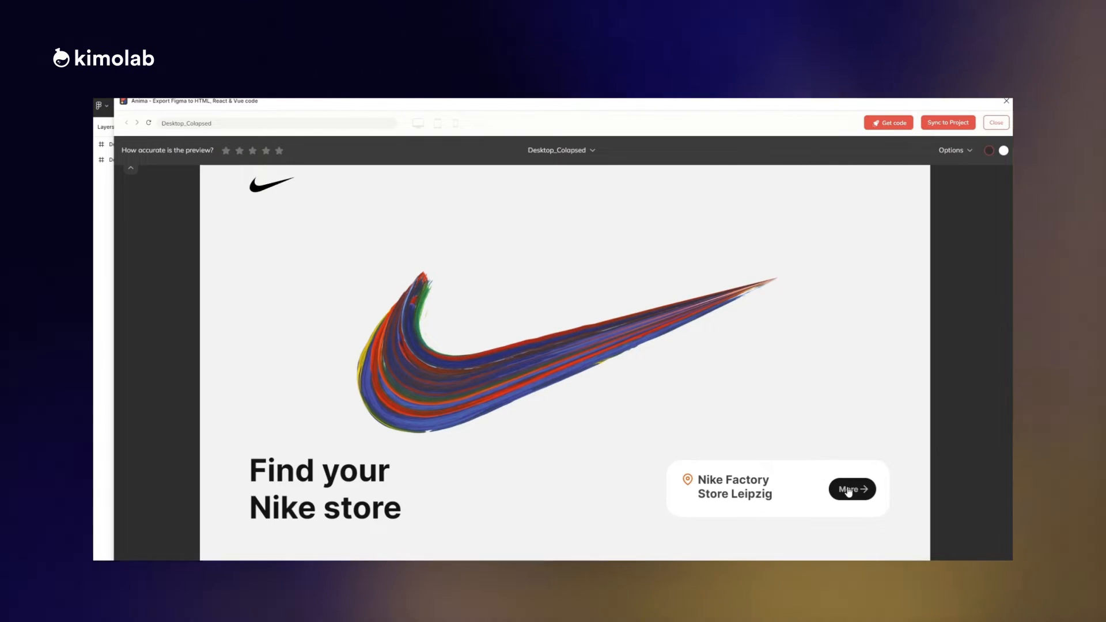
# Step: Preview the expanded store card, close it, sync to an Anima project and open it
pyautogui.click(851, 489)
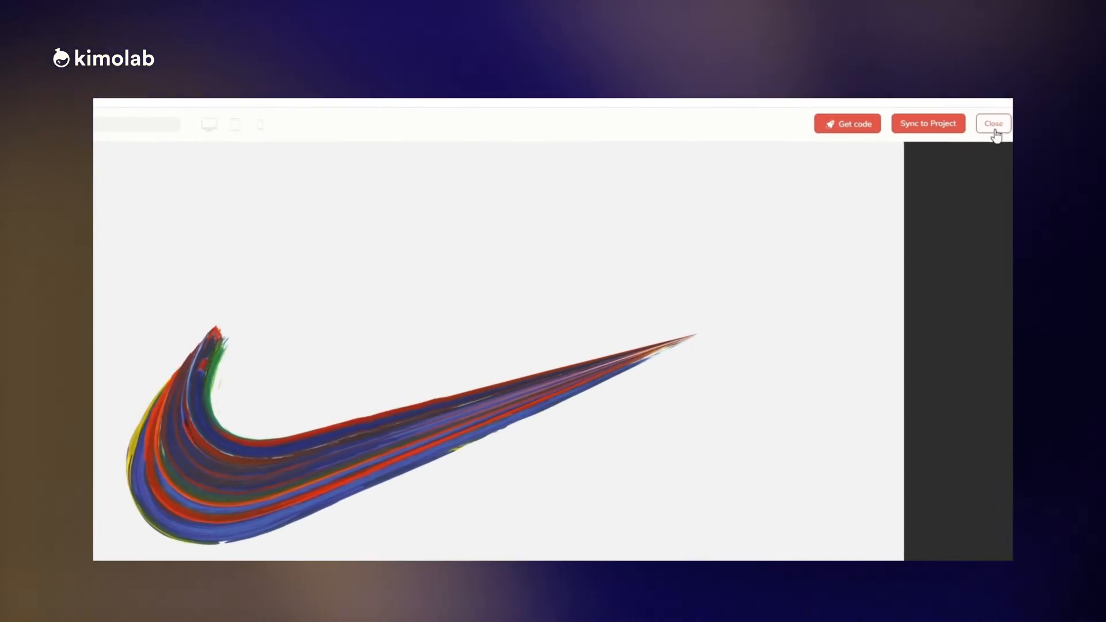
pyautogui.click(993, 124)
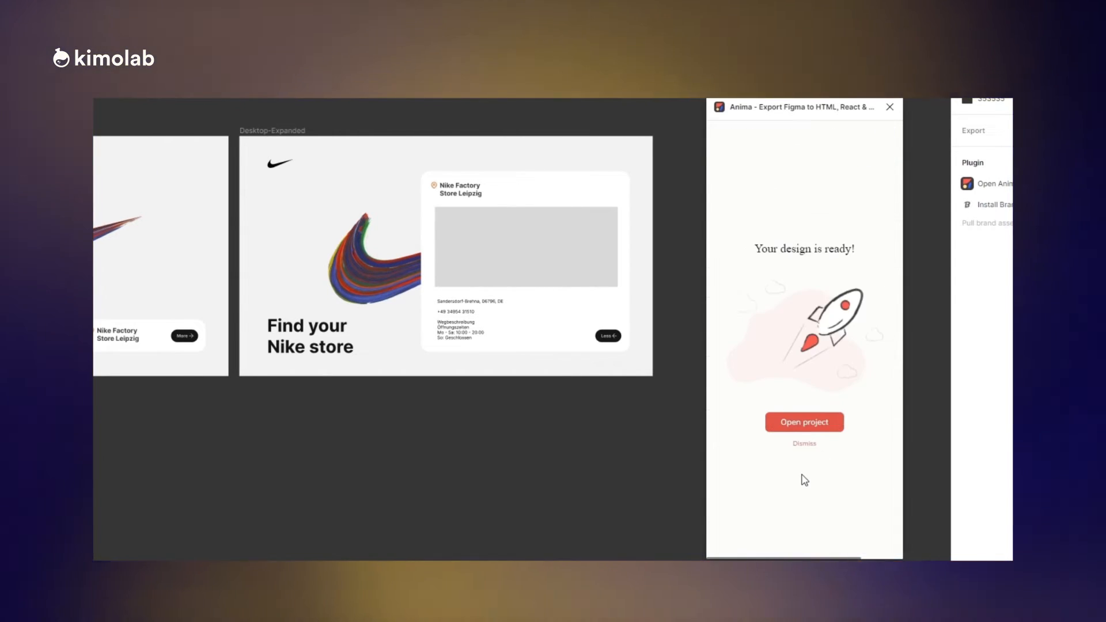
pyautogui.click(804, 422)
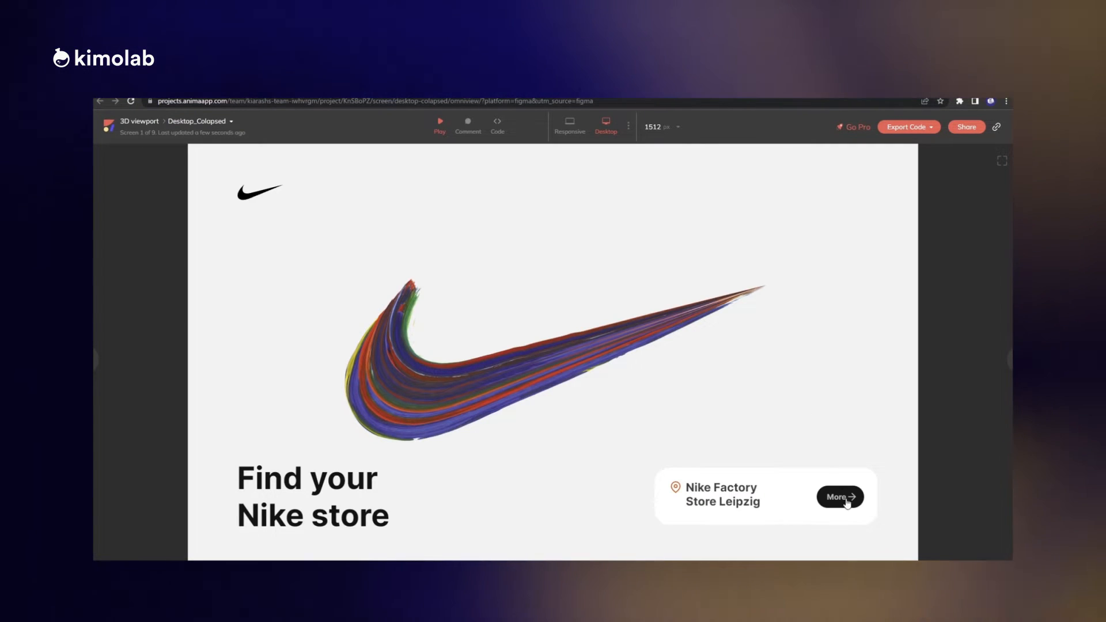
# Step: Expand the store card via More and zoom the embedded outlet map in and out
pyautogui.click(839, 496)
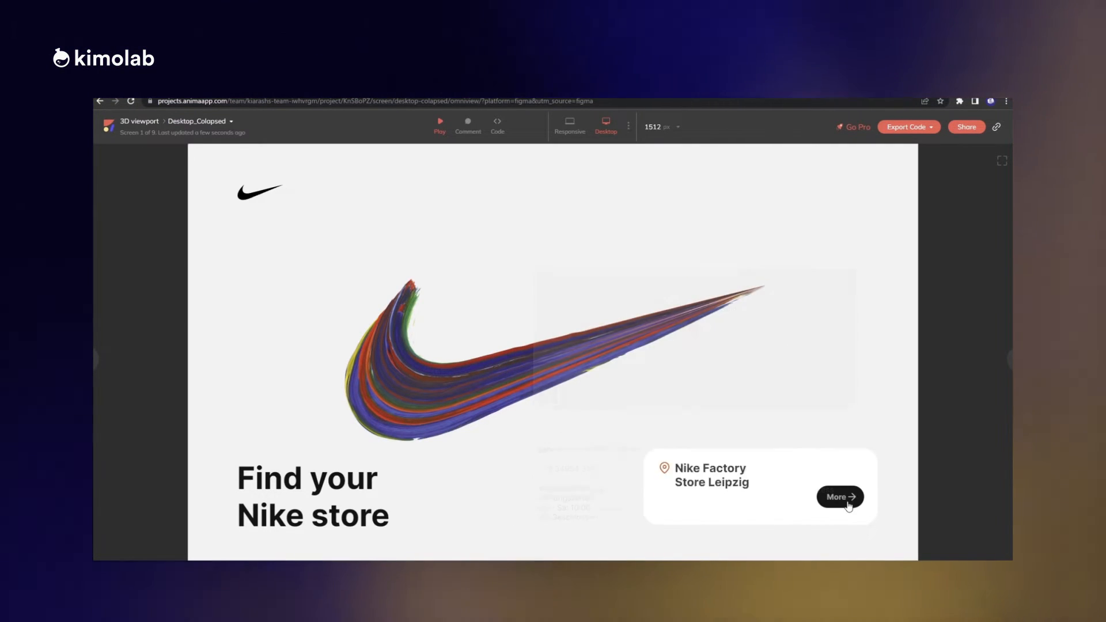
pyautogui.click(839, 497)
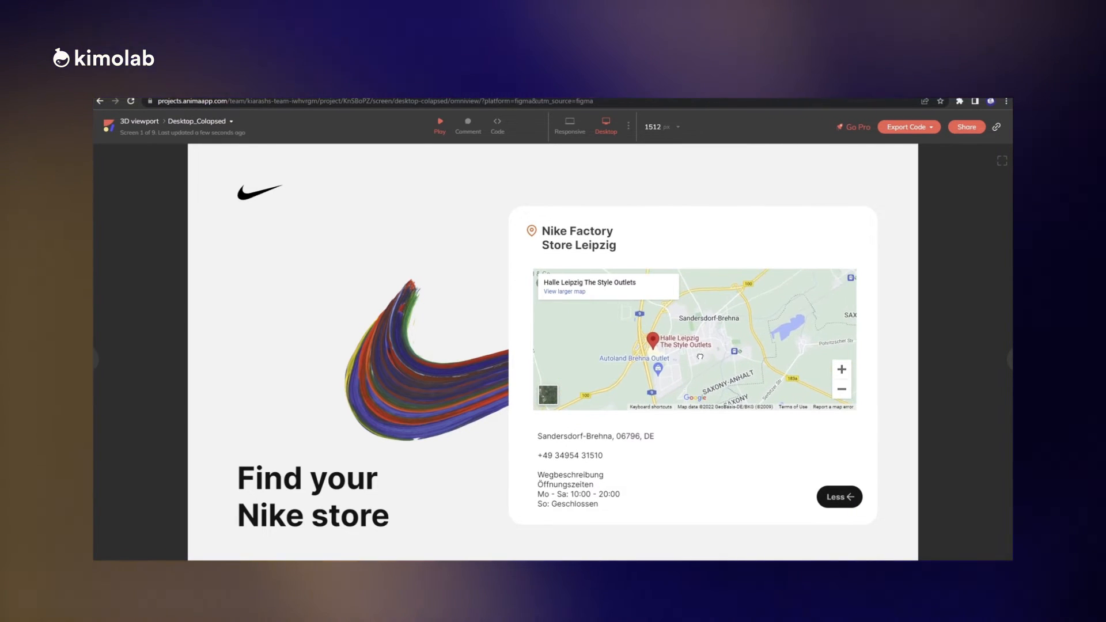
pyautogui.click(841, 390)
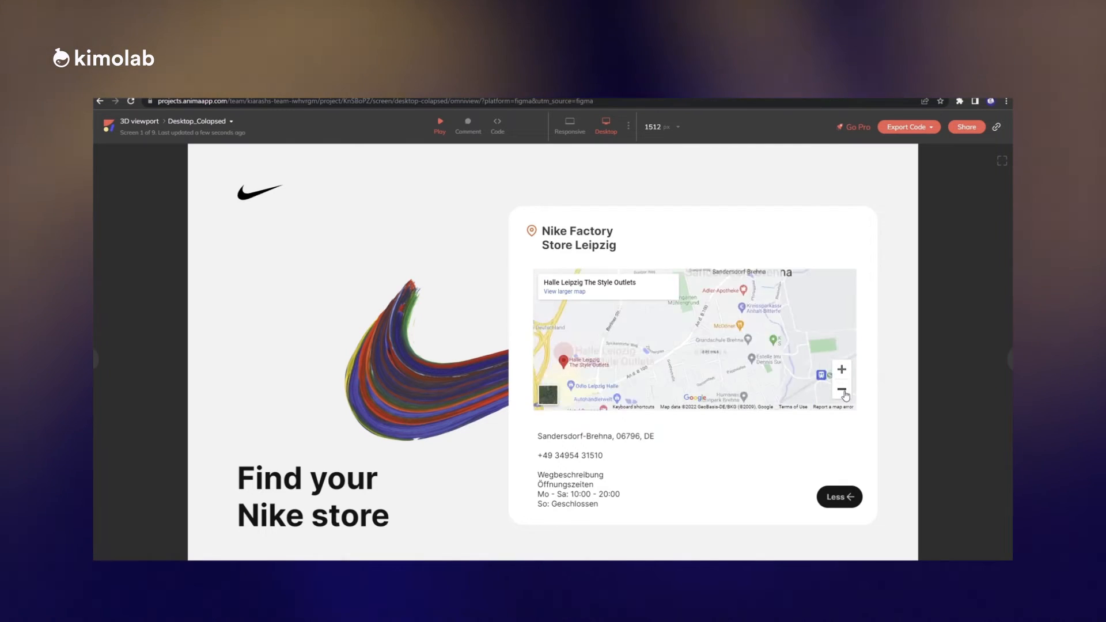
pyautogui.click(841, 390)
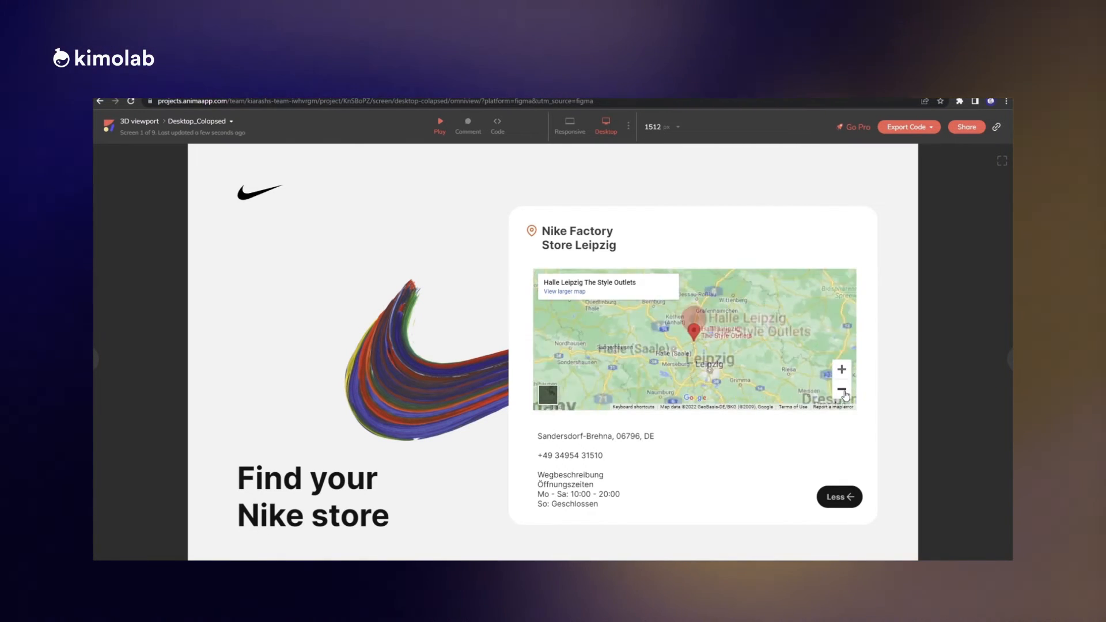
pyautogui.click(841, 389)
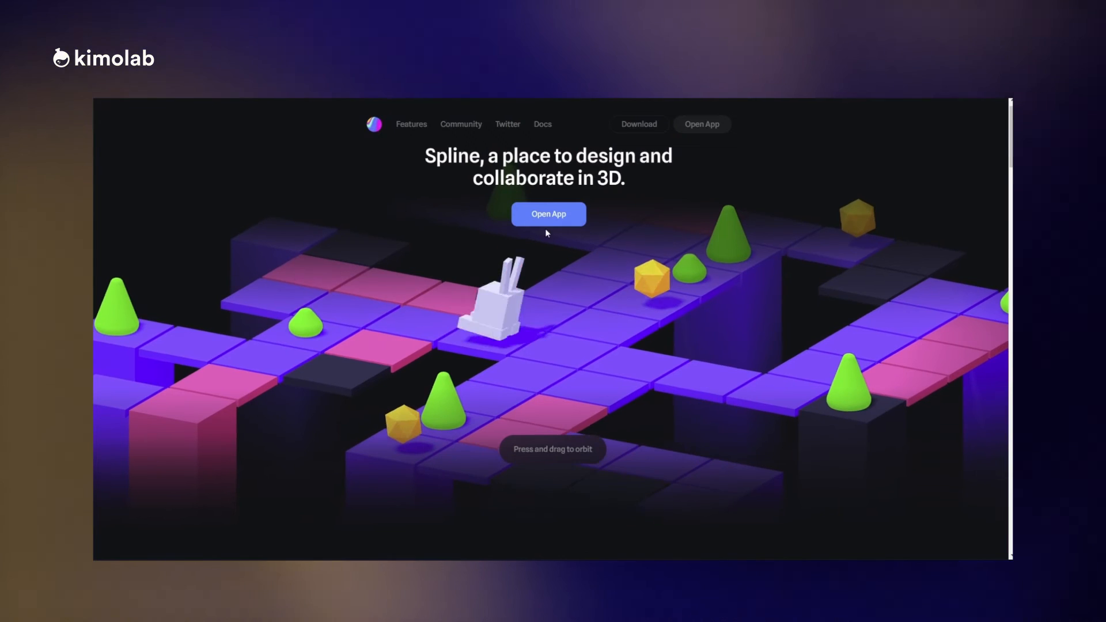
# Step: Enter the Spline app, orbit the default rectangle scene, and return to the file dashboard
pyautogui.click(548, 215)
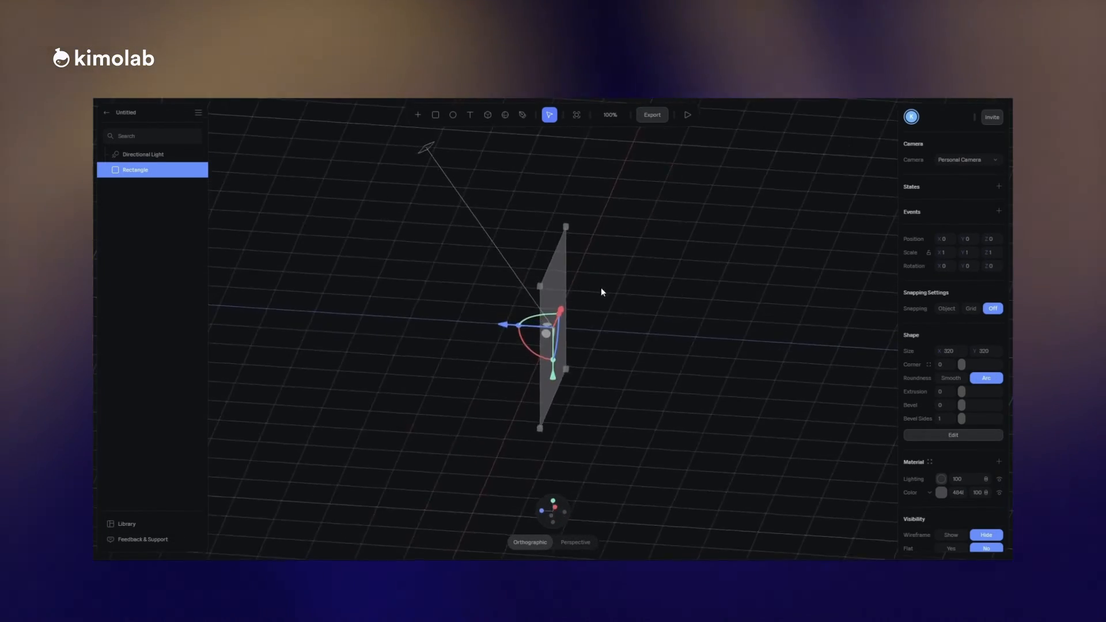
pyautogui.moveTo(601, 291); pyautogui.dragTo(715, 263)
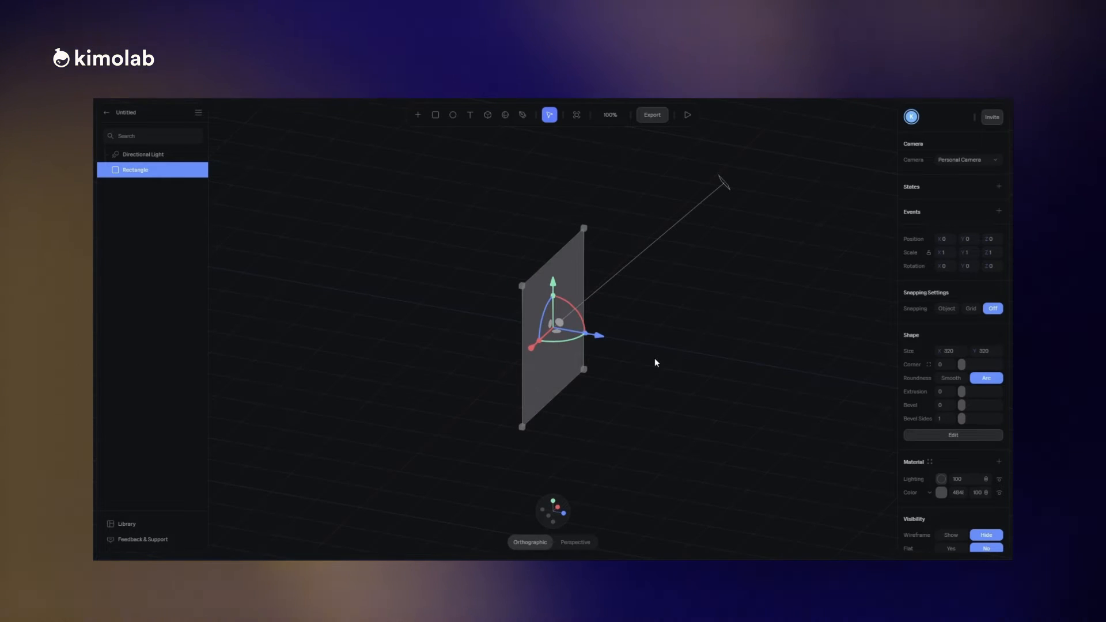
pyautogui.click(106, 113)
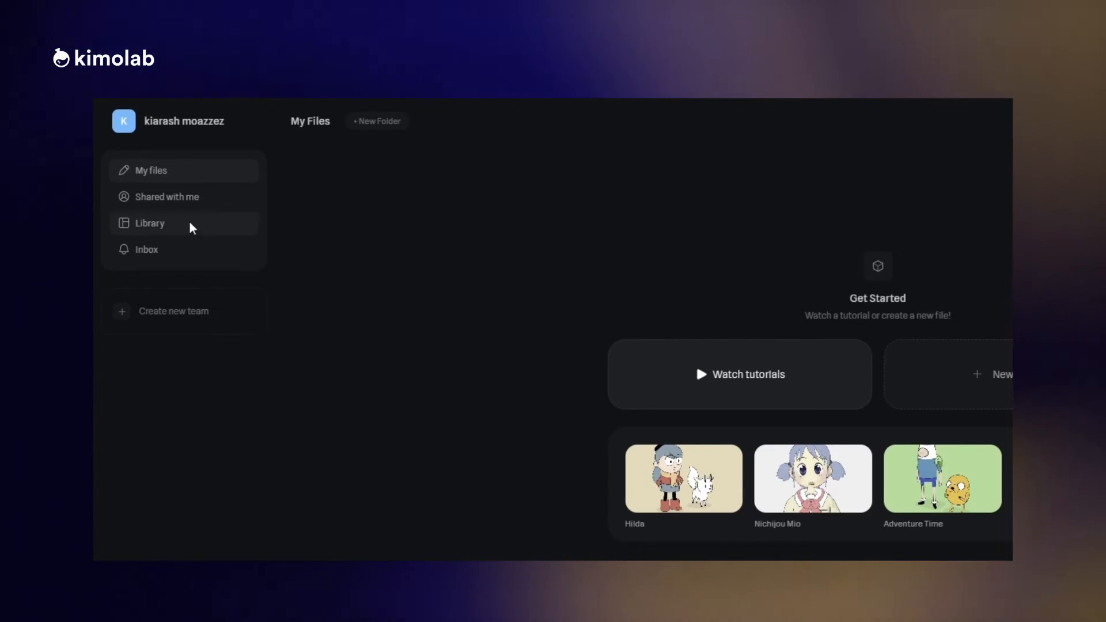
# Step: Start from the T-Shirt Female Dark library template, add the thekimo logo, and dismiss the export preview
pyautogui.click(150, 223)
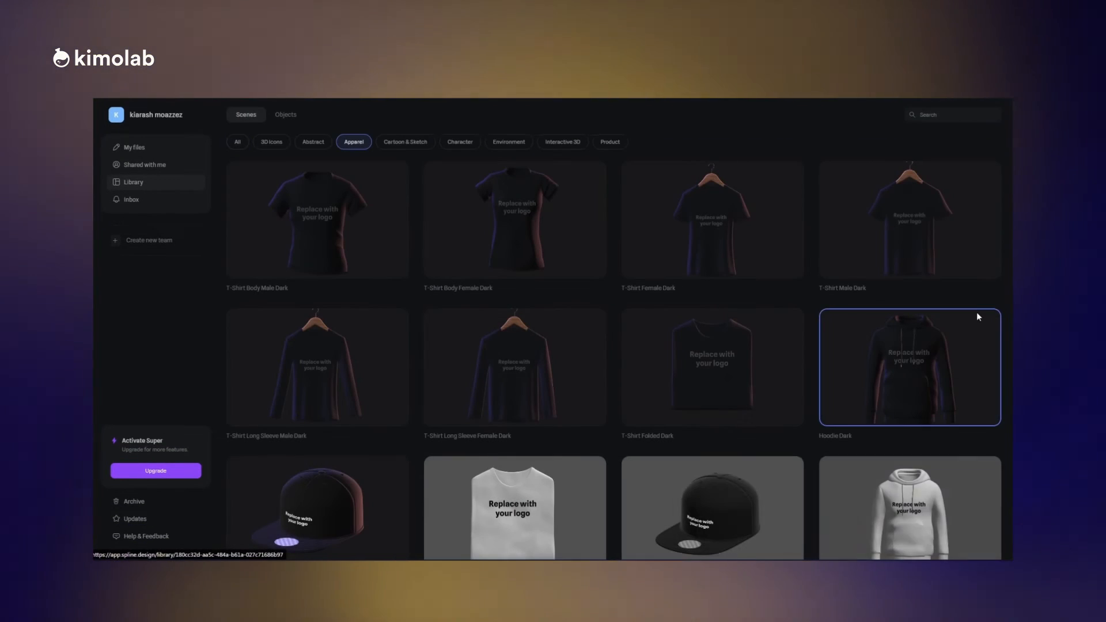
pyautogui.doubleClick(712, 218)
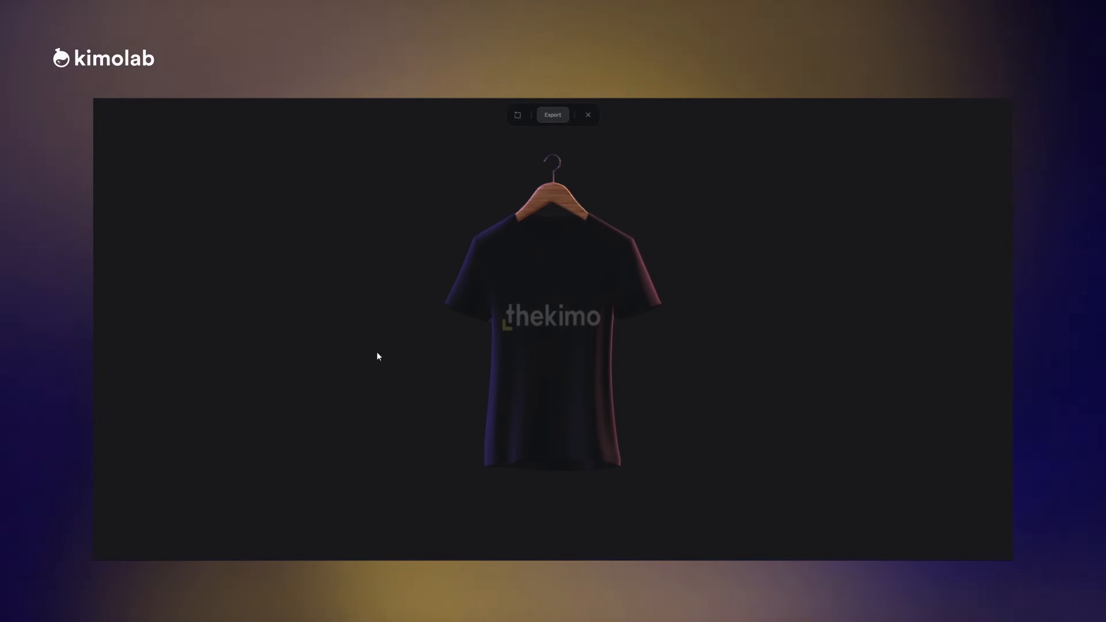
pyautogui.click(587, 114)
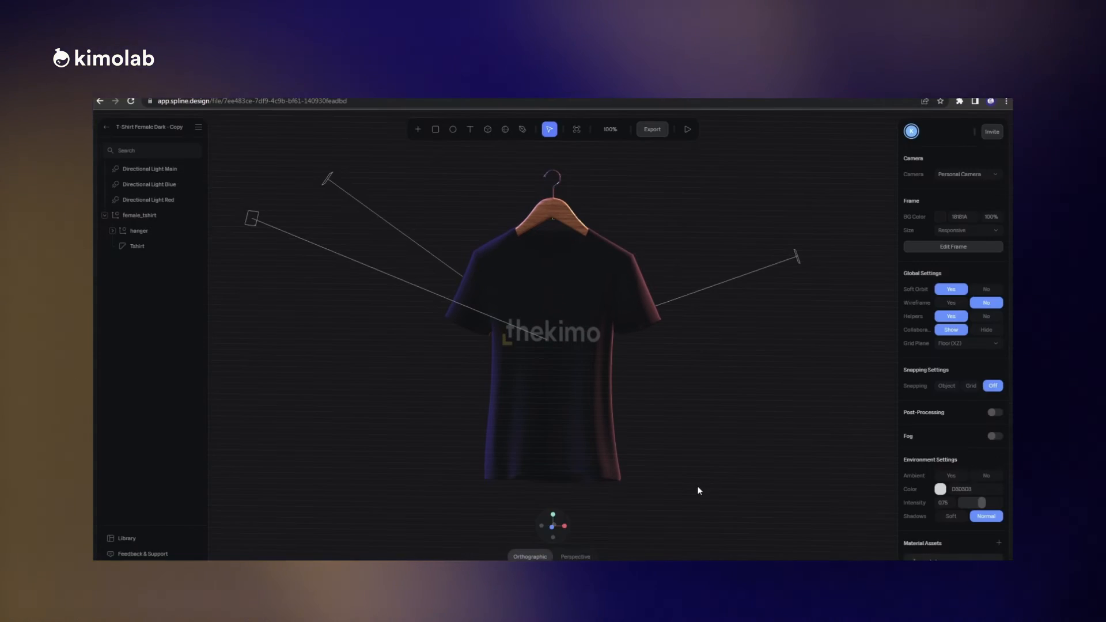
pyautogui.click(651, 129)
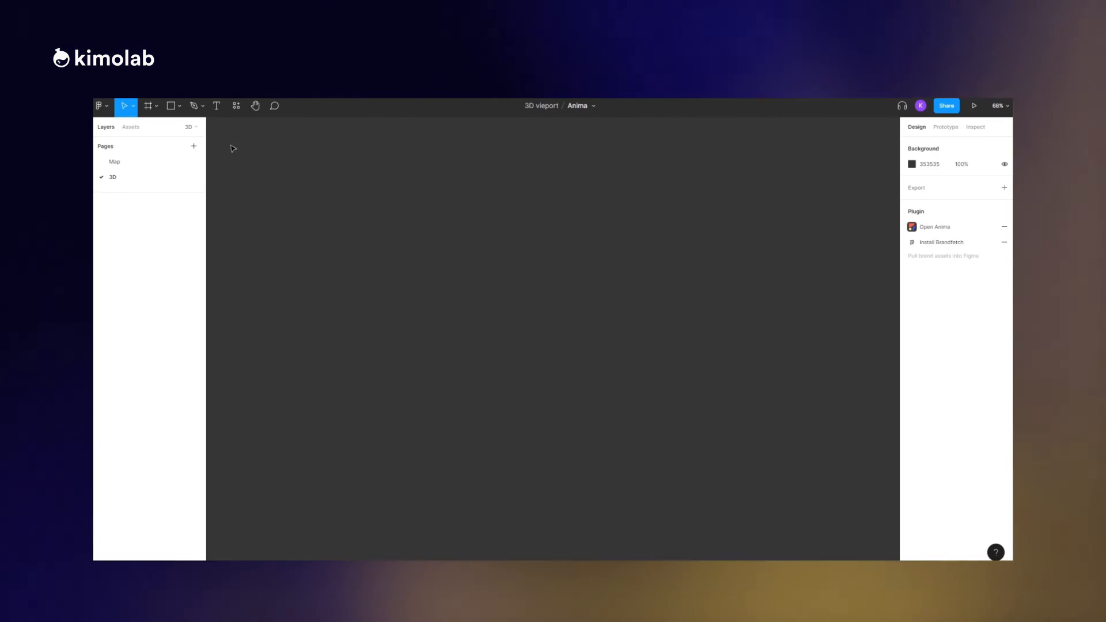
# Step: Create a MacBook Pro 14" frame with a dark rectangle, 'Join to my community' text and the thekimo logo
pyautogui.click(148, 106)
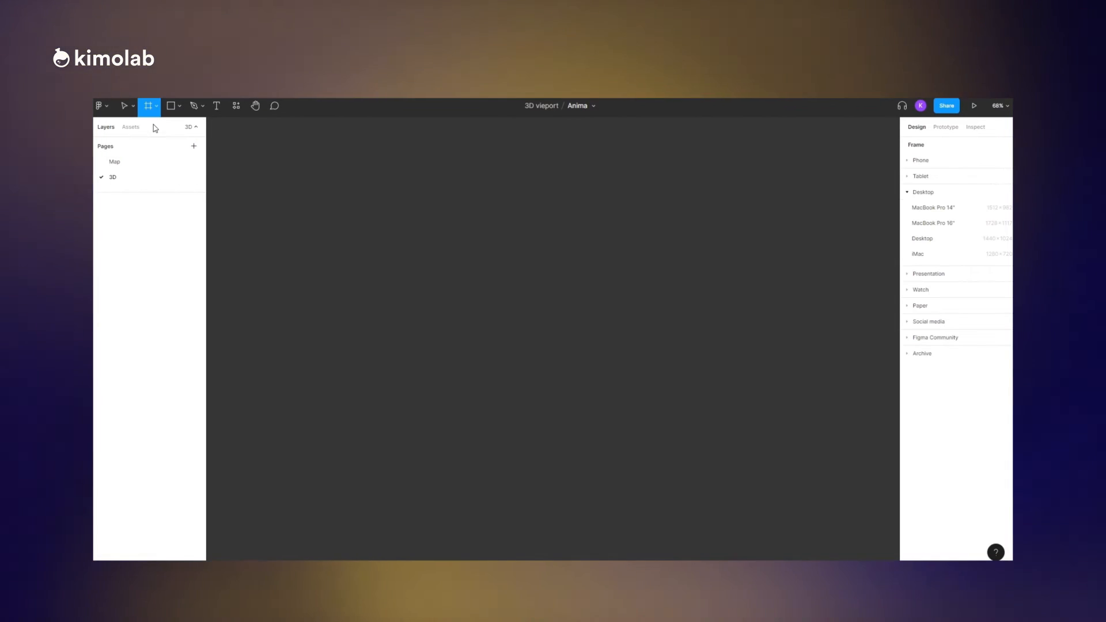
pyautogui.click(933, 208)
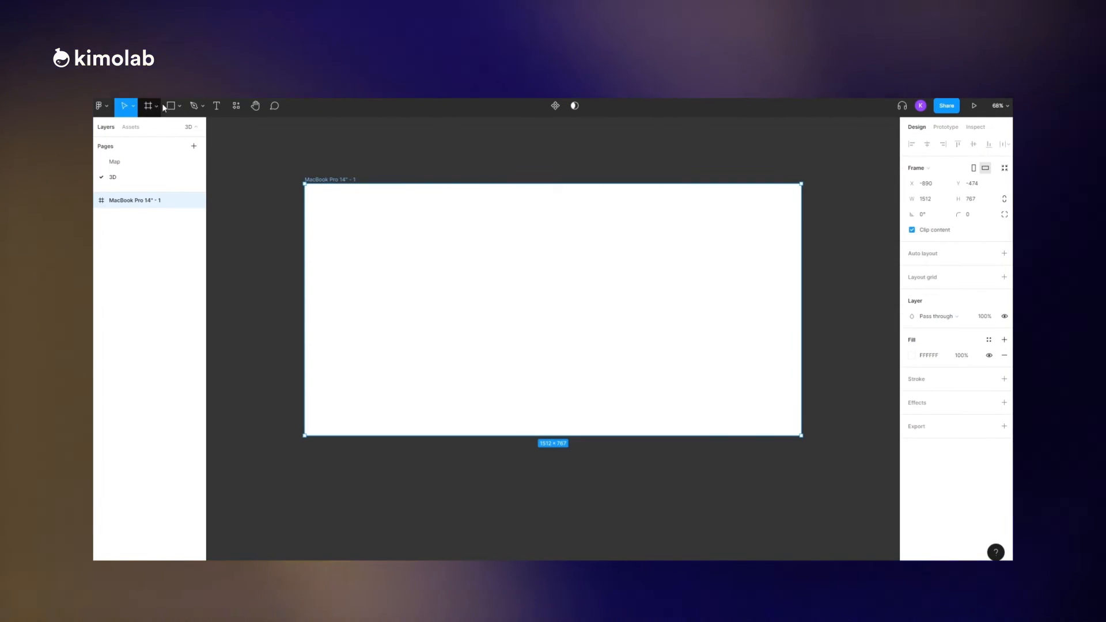
pyautogui.click(169, 106)
pyautogui.write('Join')
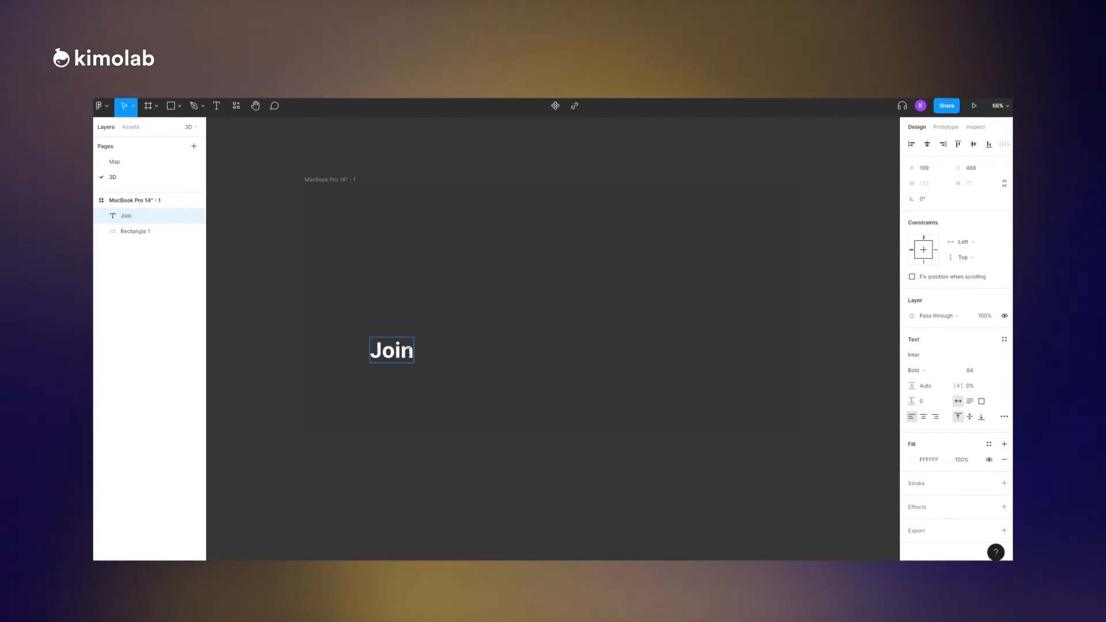
pyautogui.write('my community')
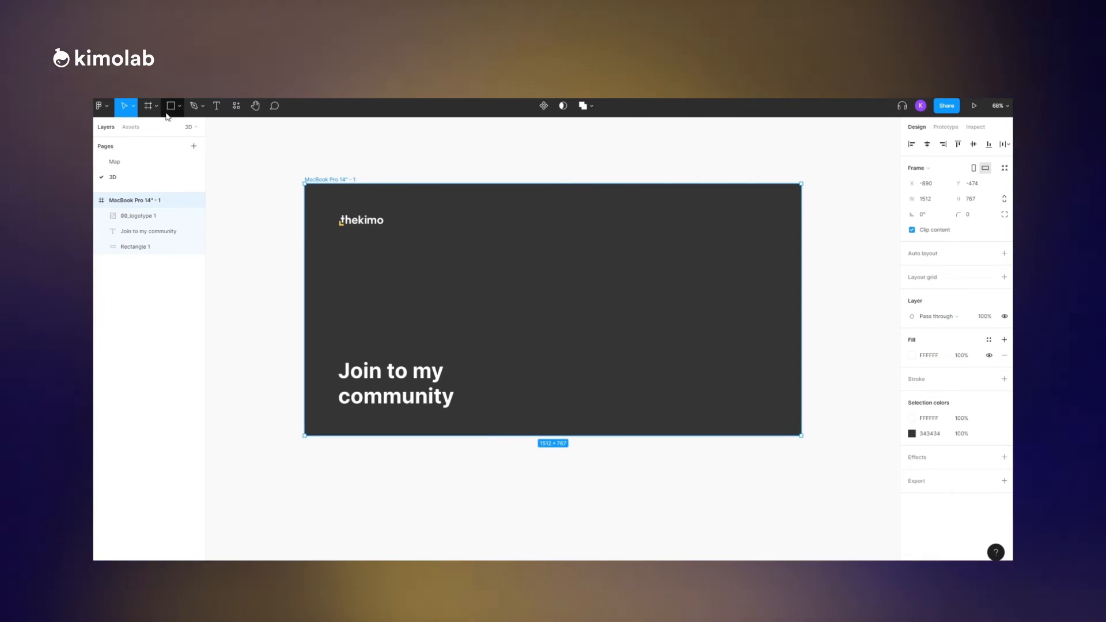
pyautogui.click(236, 106)
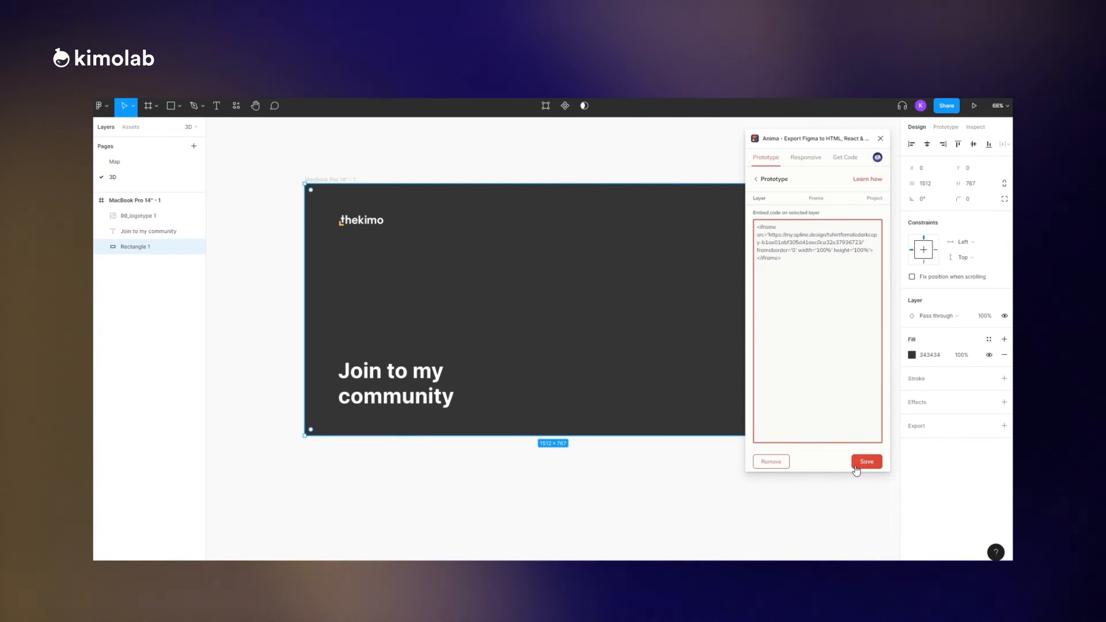
# Step: Save the Spline T-shirt iframe as embed code on Rectangle 1
pyautogui.click(867, 461)
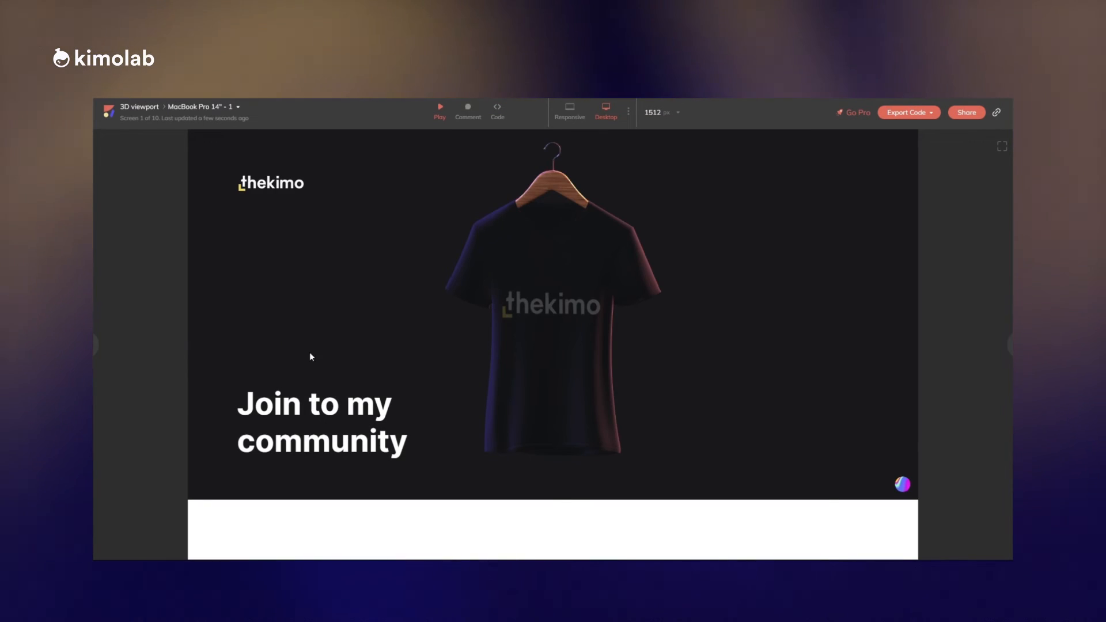
# Step: Switch the Anima preview to Code and select the 'Join to my community' heading to show its JSX and CSS
pyautogui.click(498, 109)
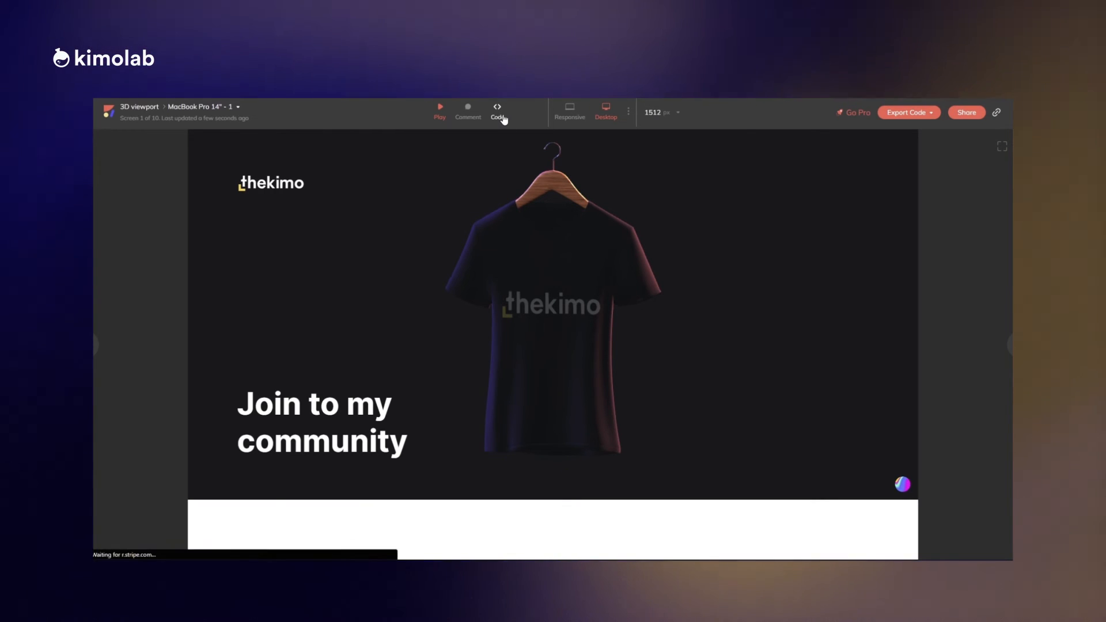
pyautogui.click(498, 110)
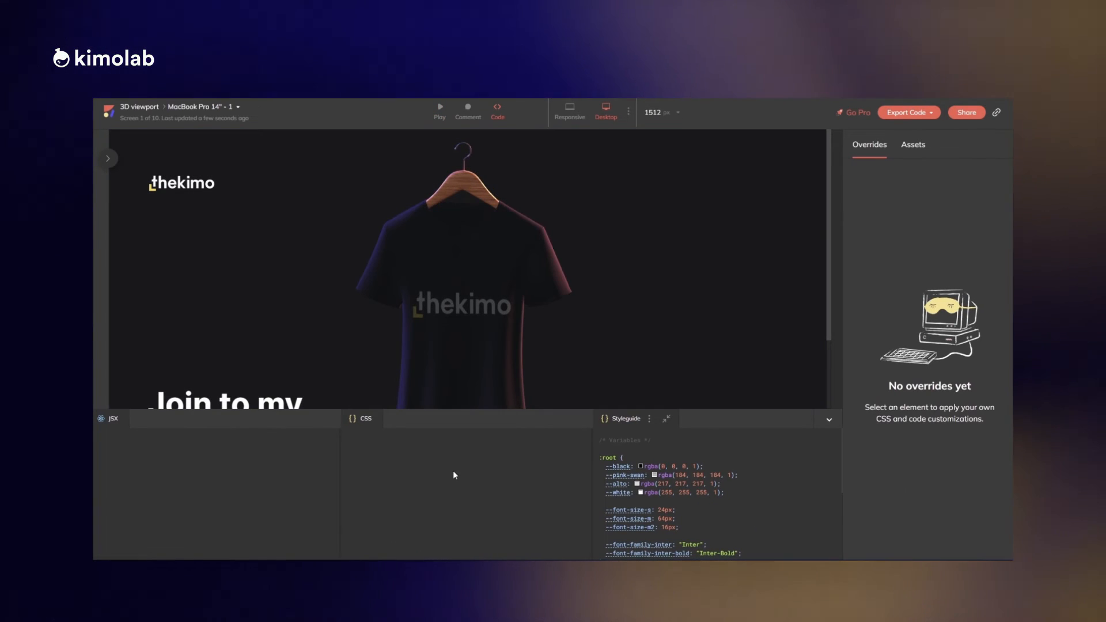
pyautogui.click(474, 339)
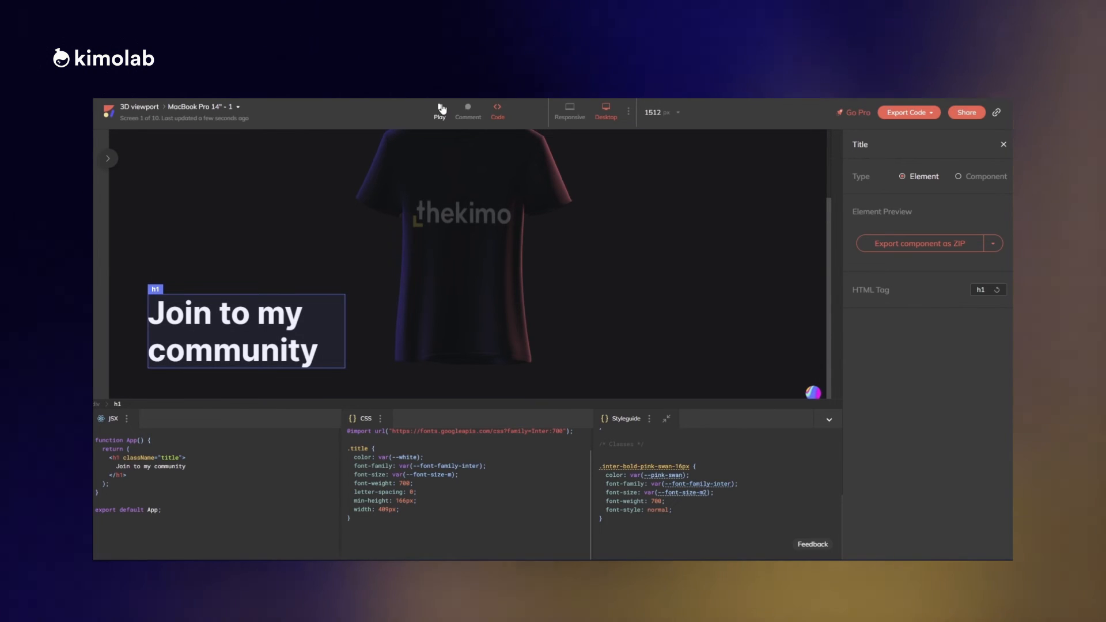
# Step: Post the comment 'this should be changed' on the Join to my community heading in Anima
pyautogui.click(440, 108)
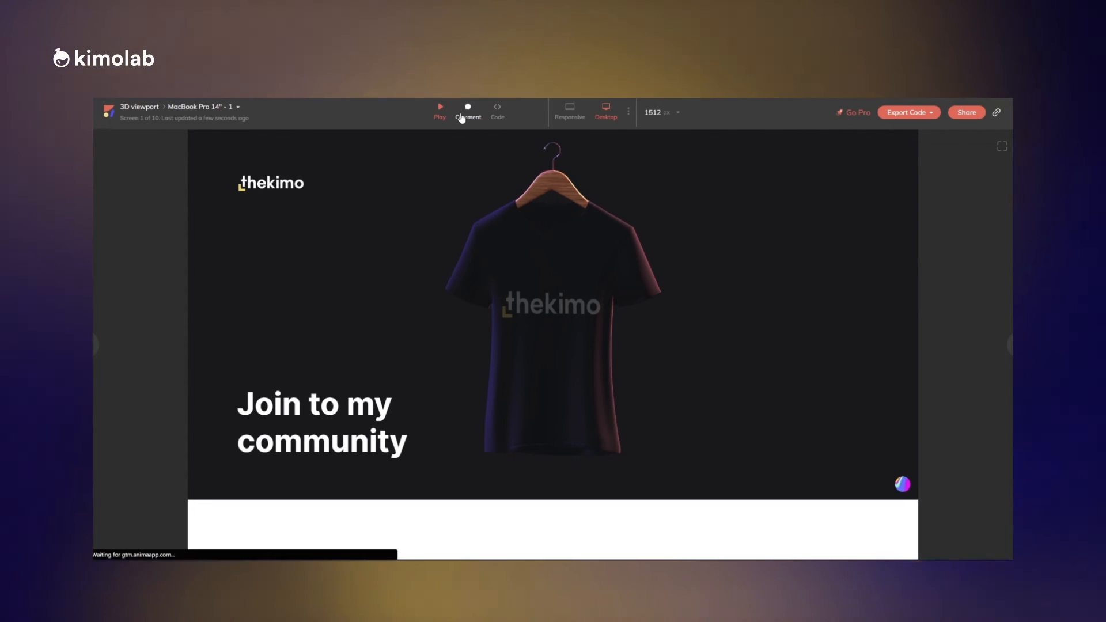
pyautogui.click(468, 110)
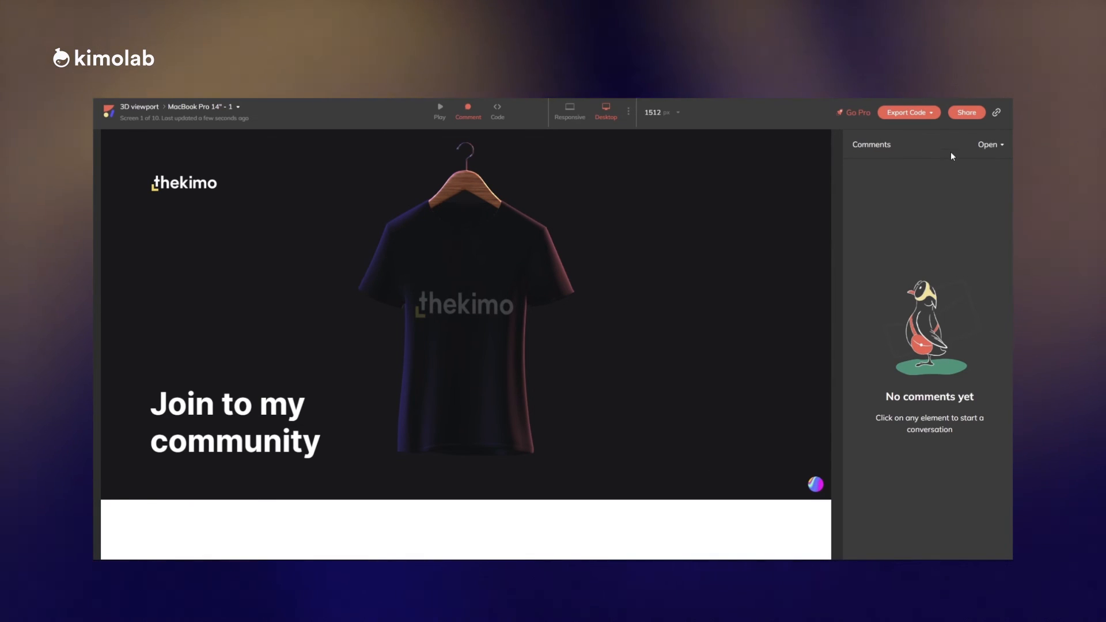
pyautogui.click(990, 145)
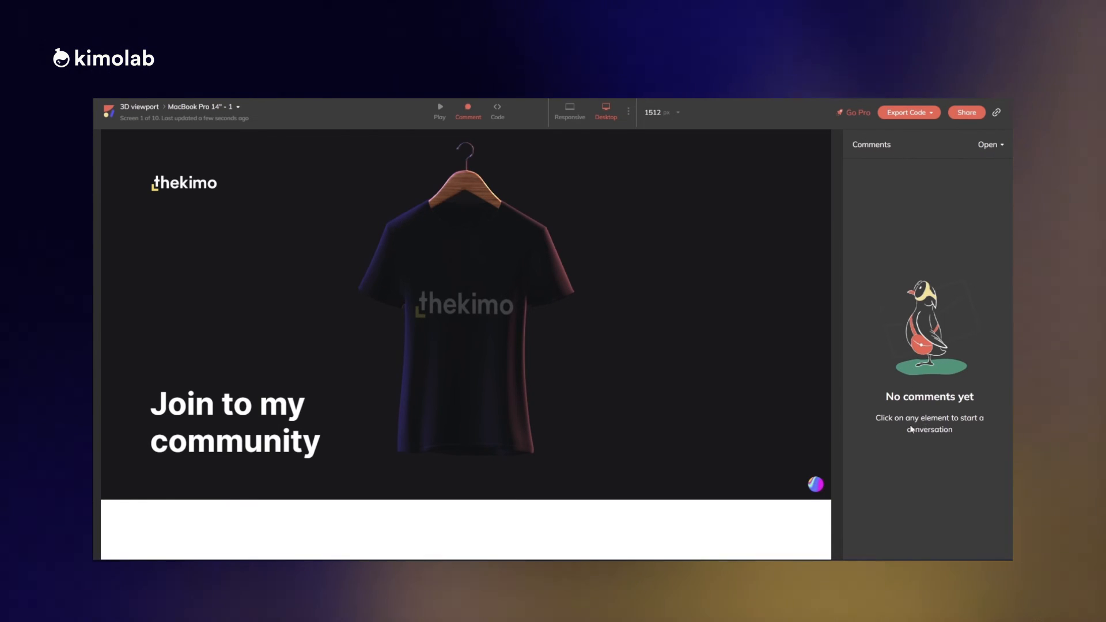
pyautogui.click(235, 424)
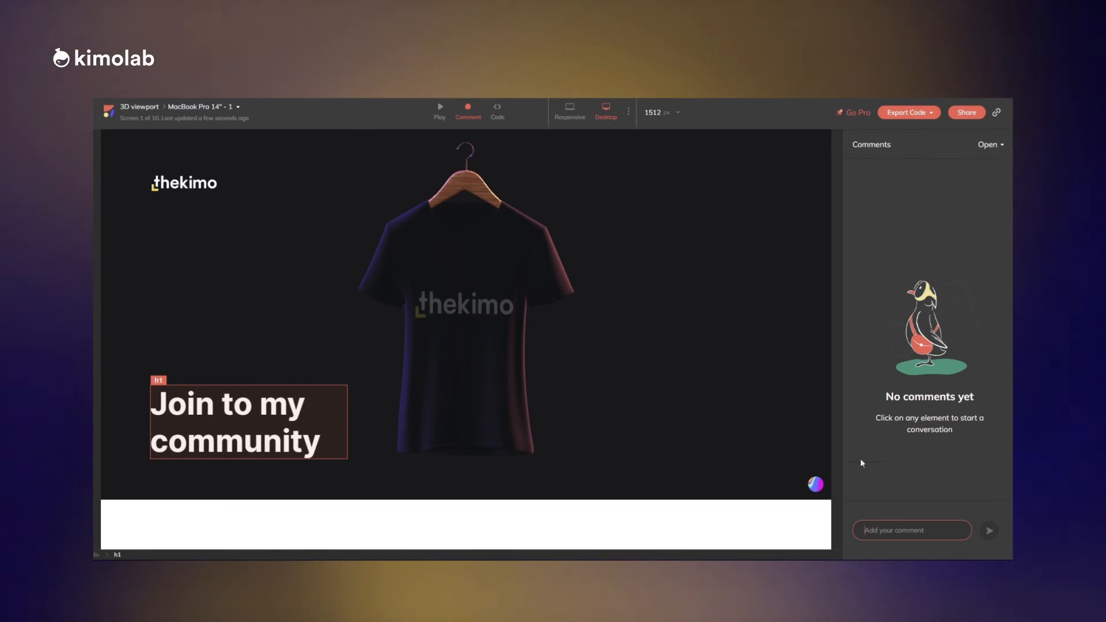
pyautogui.write('this should be')
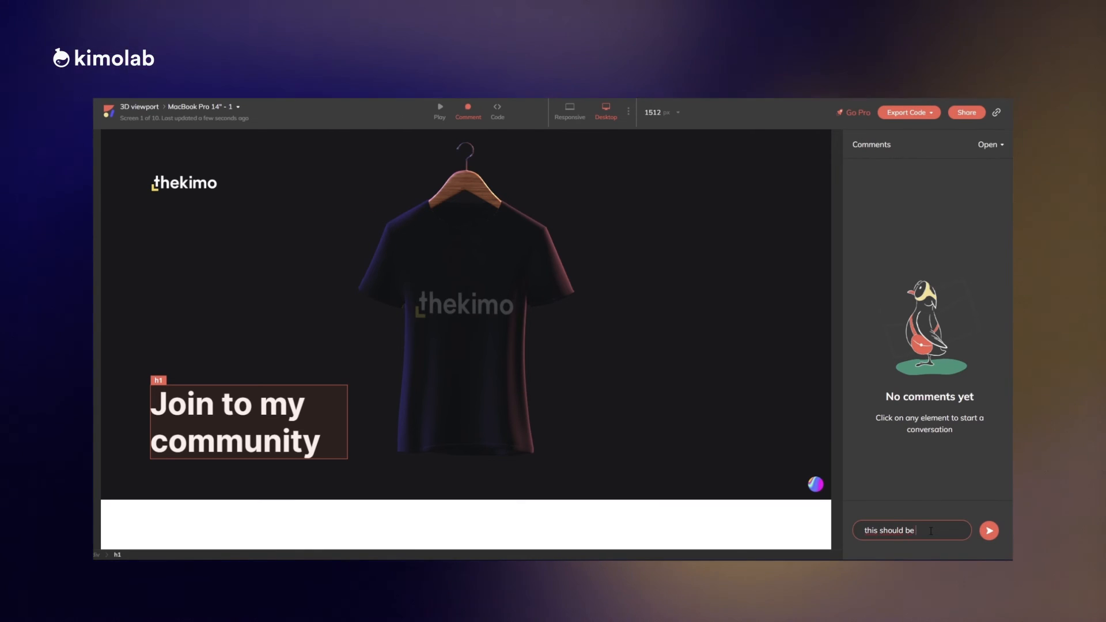
pyautogui.write('changed')
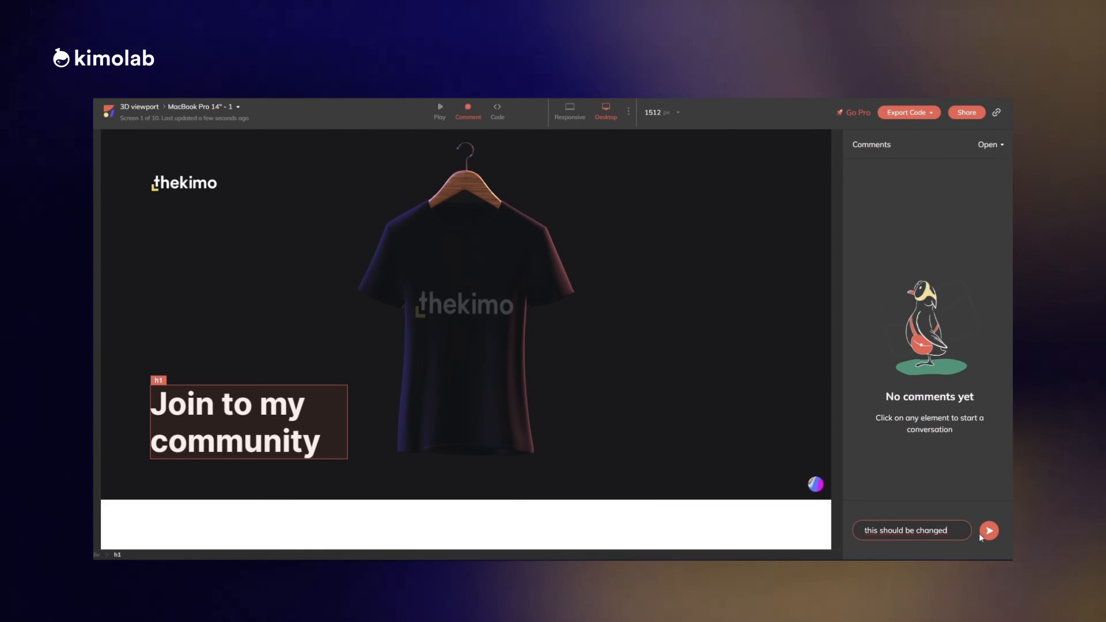
pyautogui.click(989, 530)
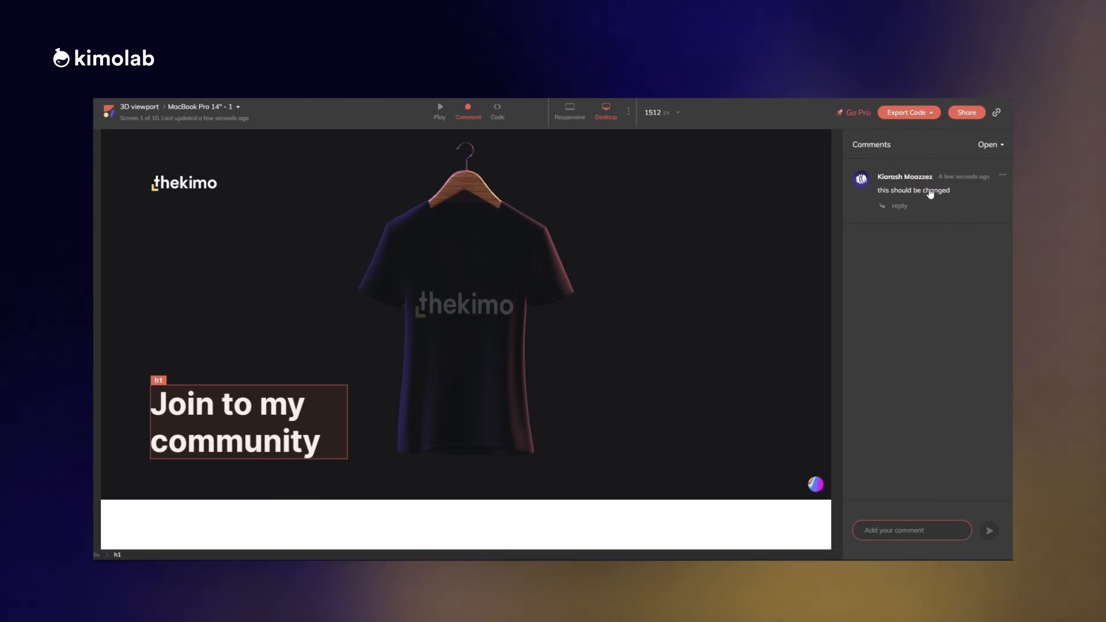